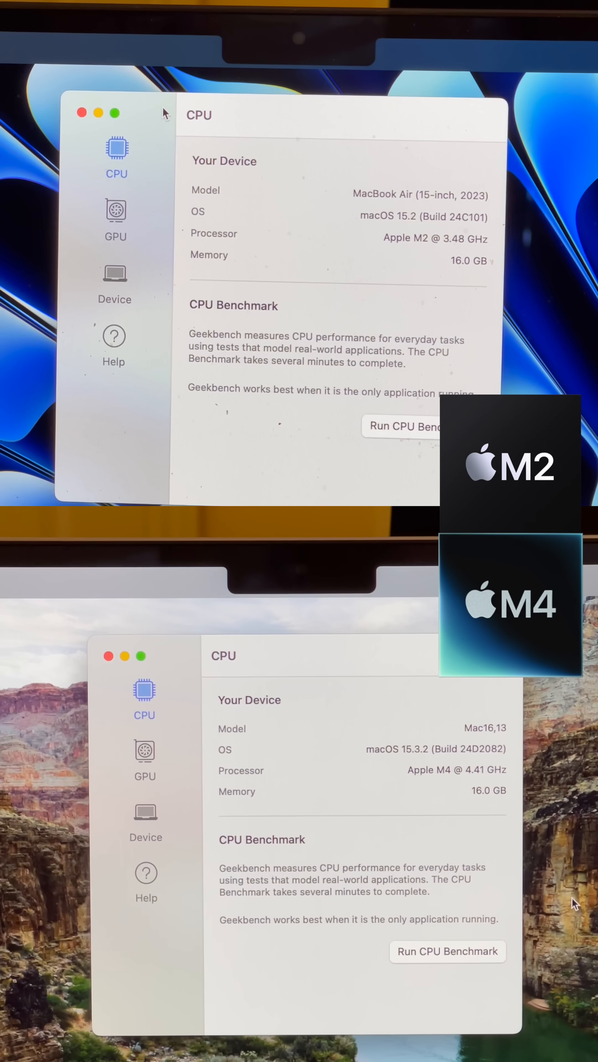
Step: Switch Geekbench 6 from the CPU page to the GPU benchmark page (Metal, M2/M4 GPUs)
{"action": "left_click", "coordinate": [404, 426]}
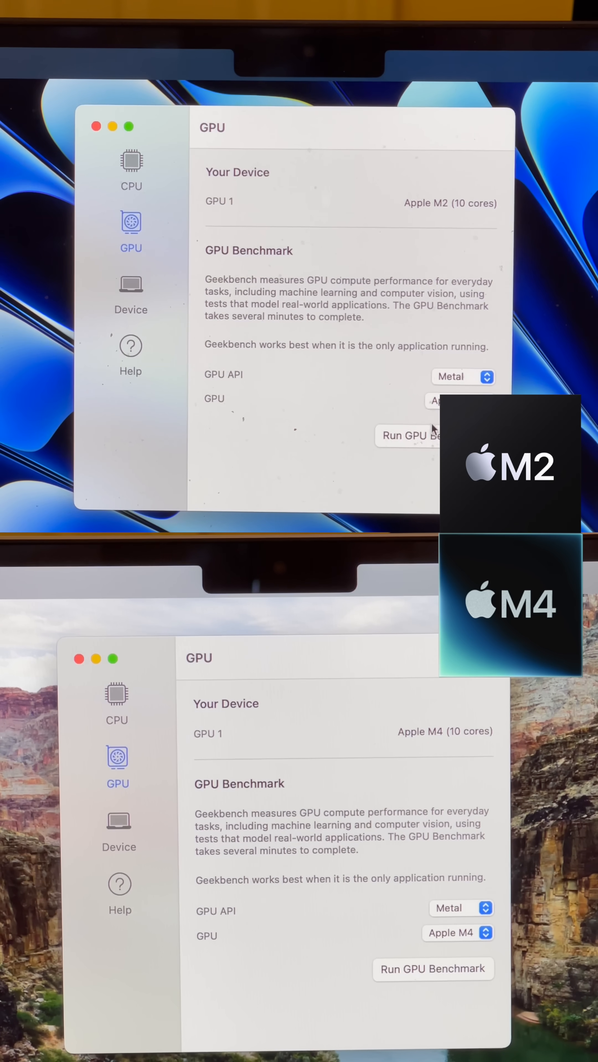
{"action": "left_click", "coordinate": [432, 969]}
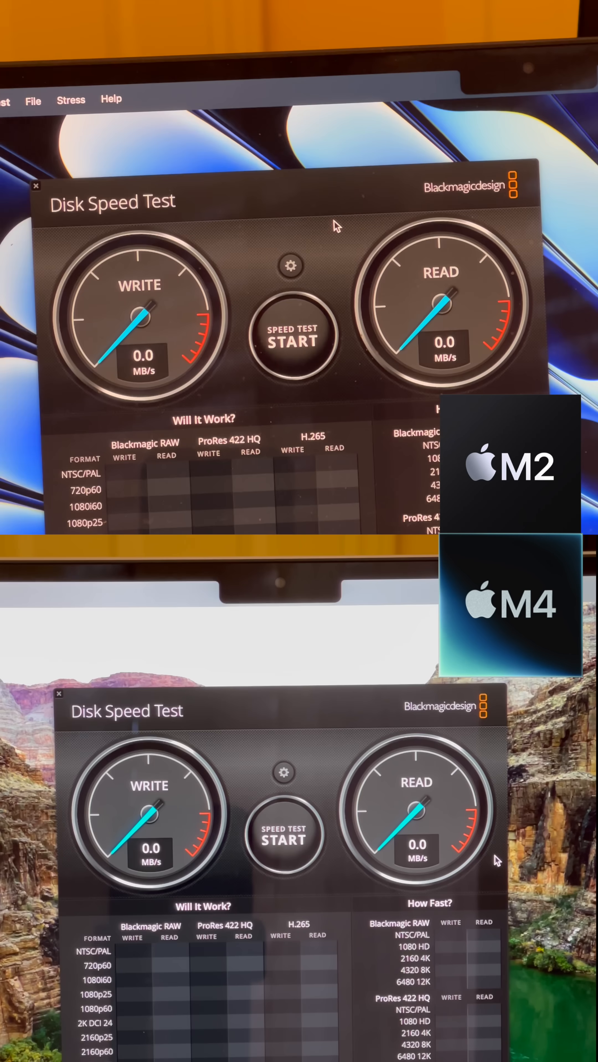
Step: Start the Blackmagic disk speed test, beginning the write-throughput measurement
{"action": "left_click", "coordinate": [284, 840]}
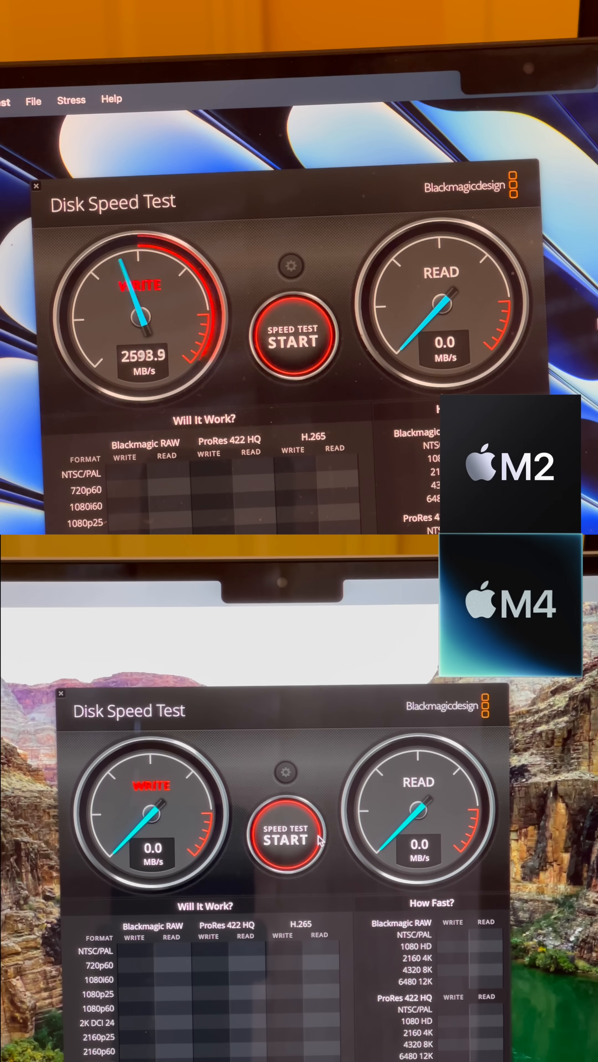